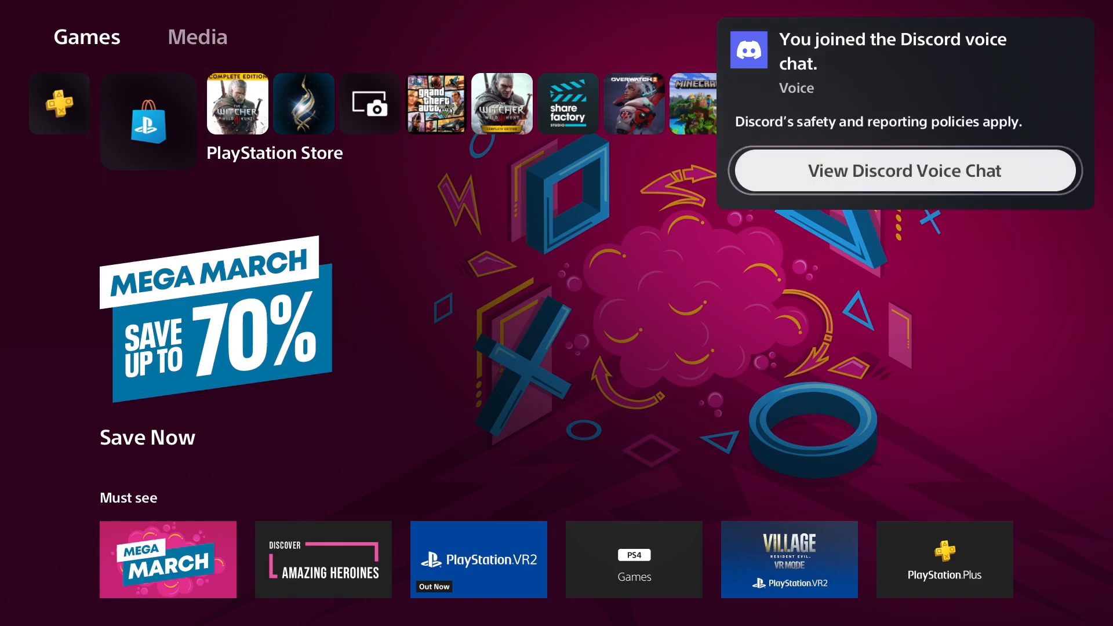
View the details of the joined Discord voice chat on the PS5.
left_click(904, 170)
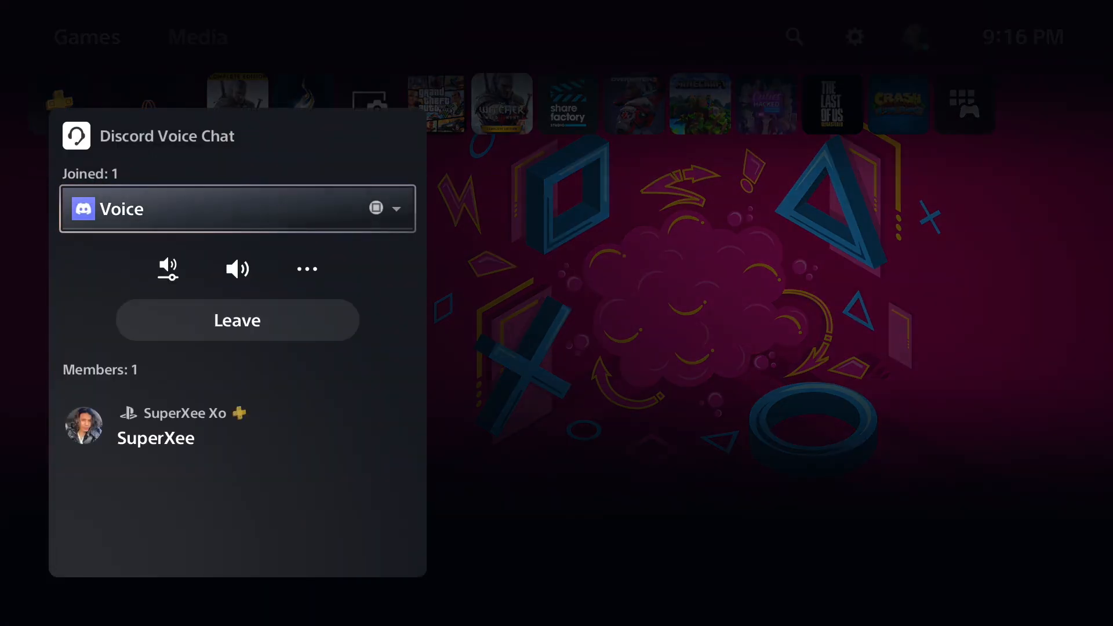
left_click(397, 207)
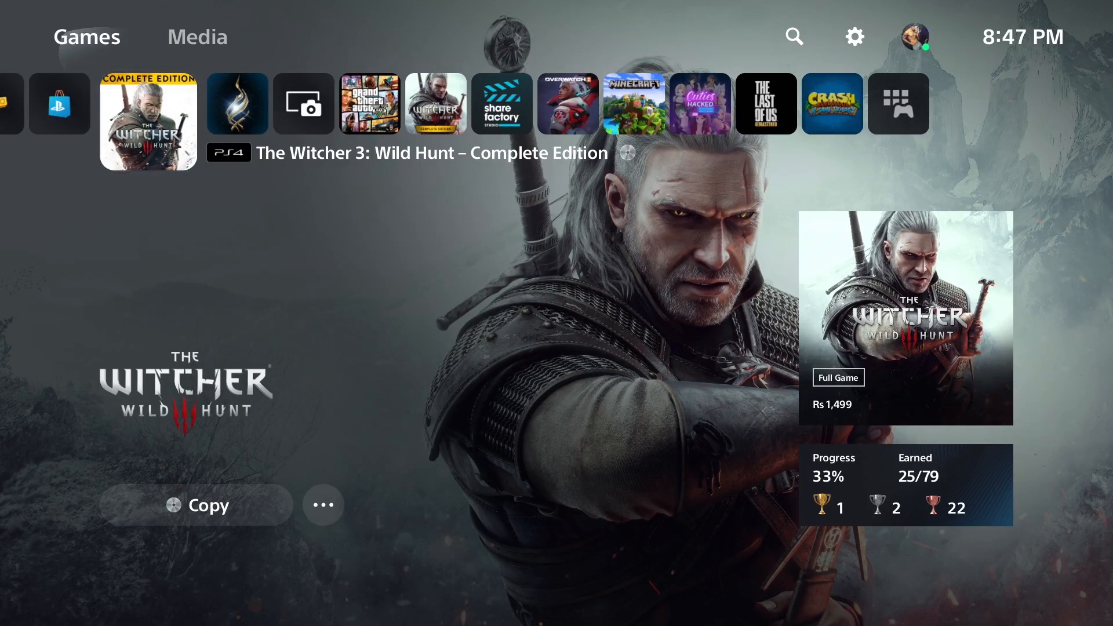
Start the system software update from Settings > System > System Software Update and Settings.
left_click(855, 37)
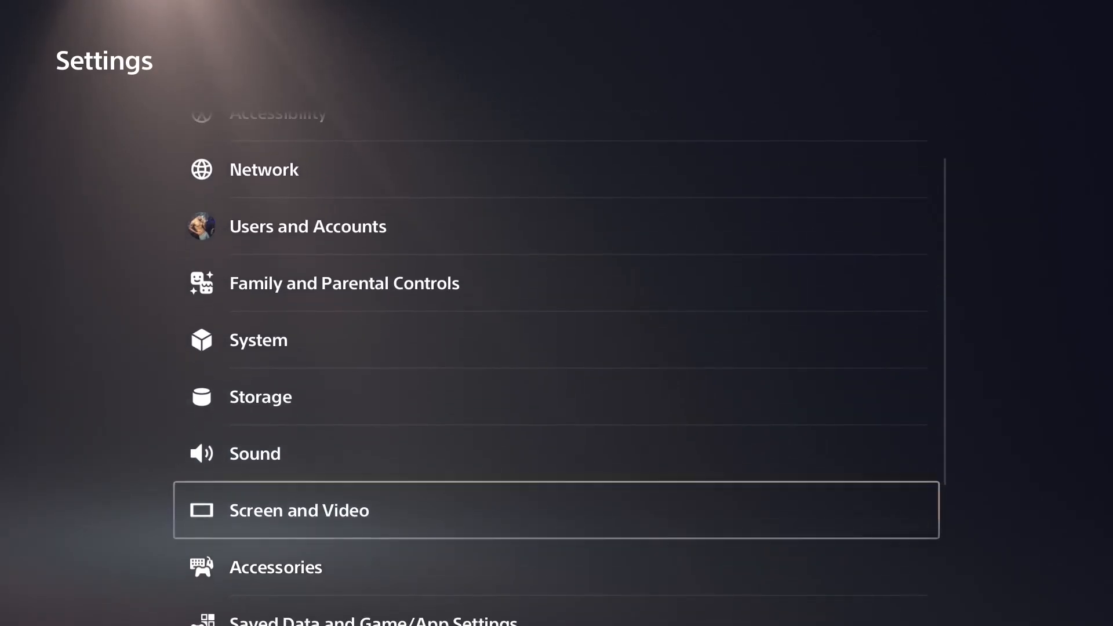
left_click(257, 340)
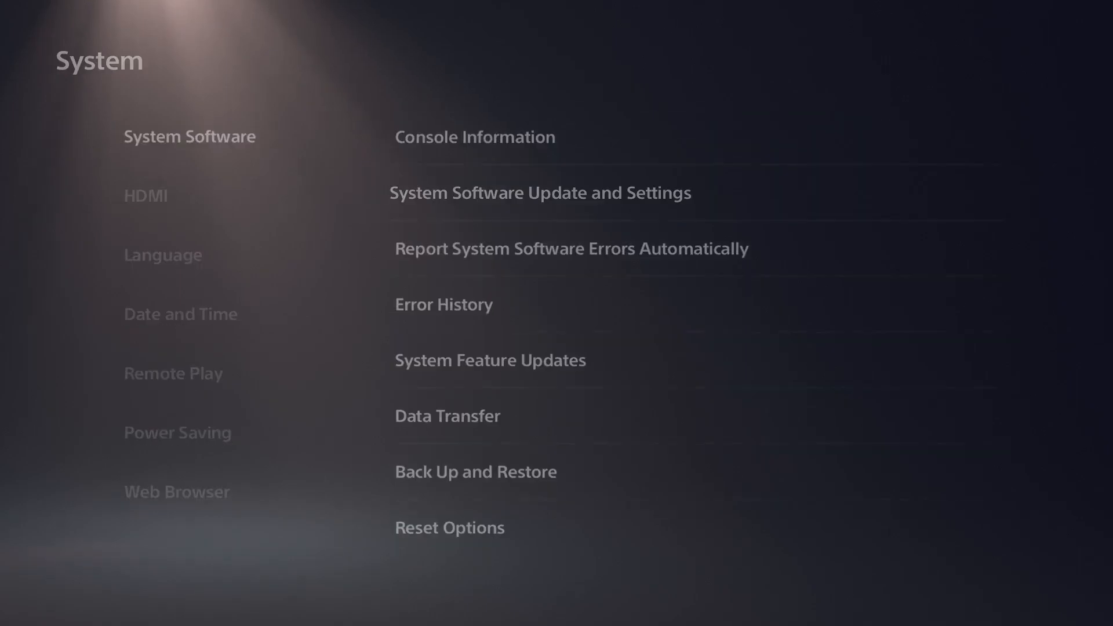
left_click(539, 193)
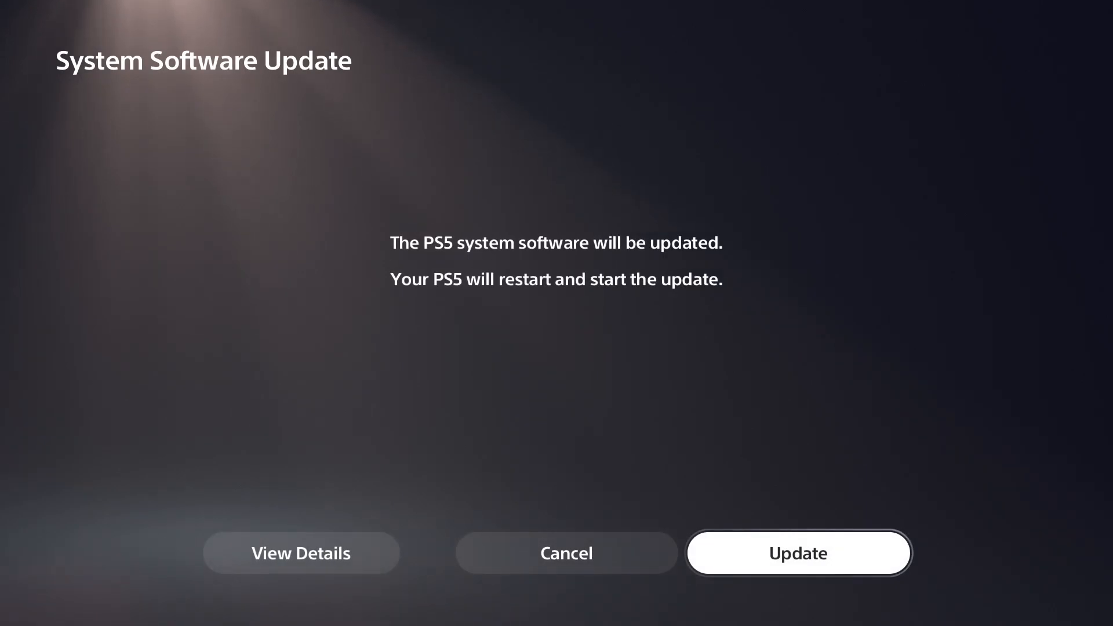
left_click(798, 551)
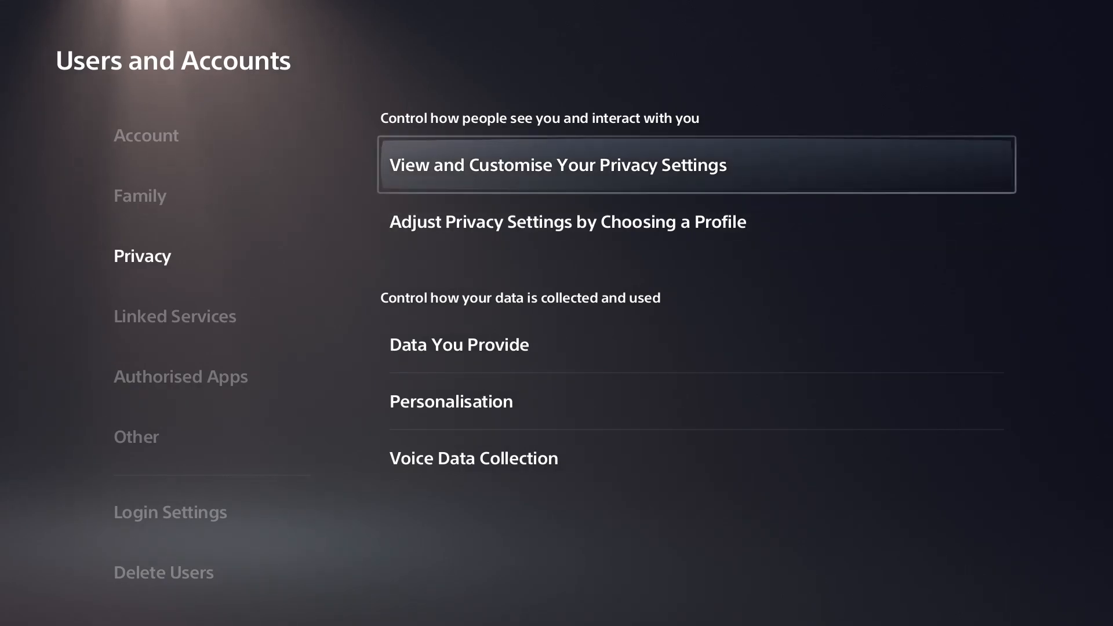
Review the privacy settings and confirm online status visibility is set to Anyone.
left_click(558, 164)
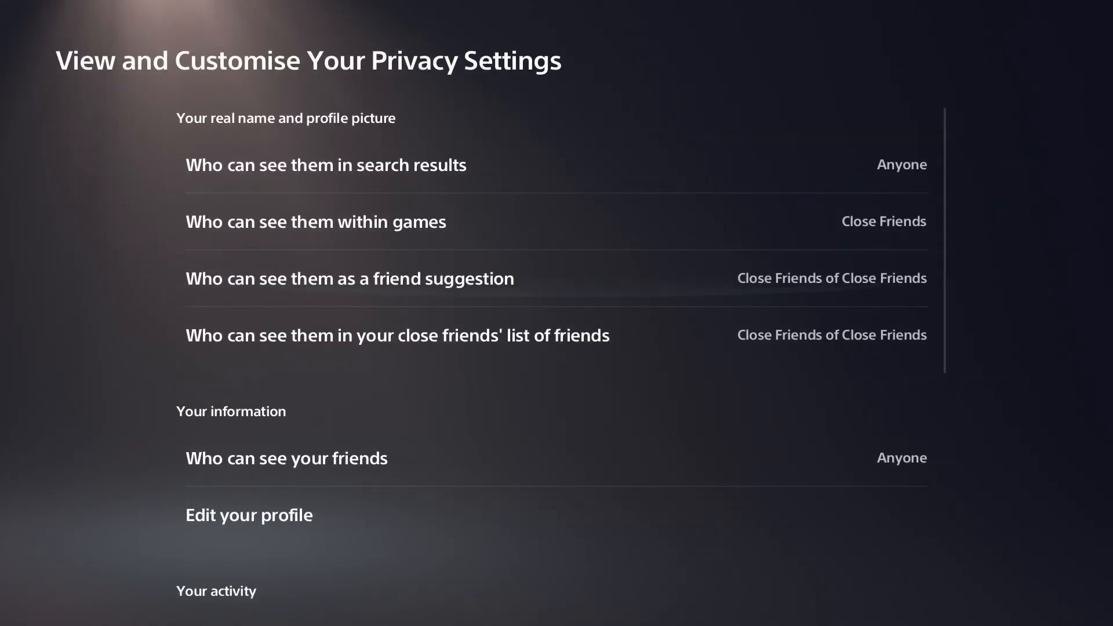
scroll("down", 3)
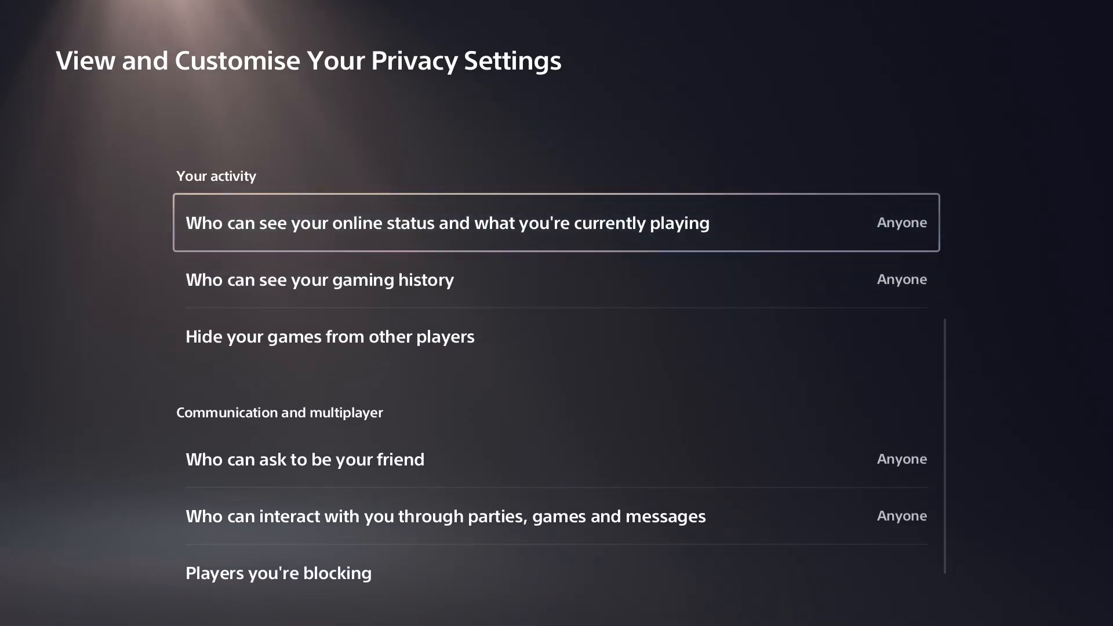
left_click(902, 222)
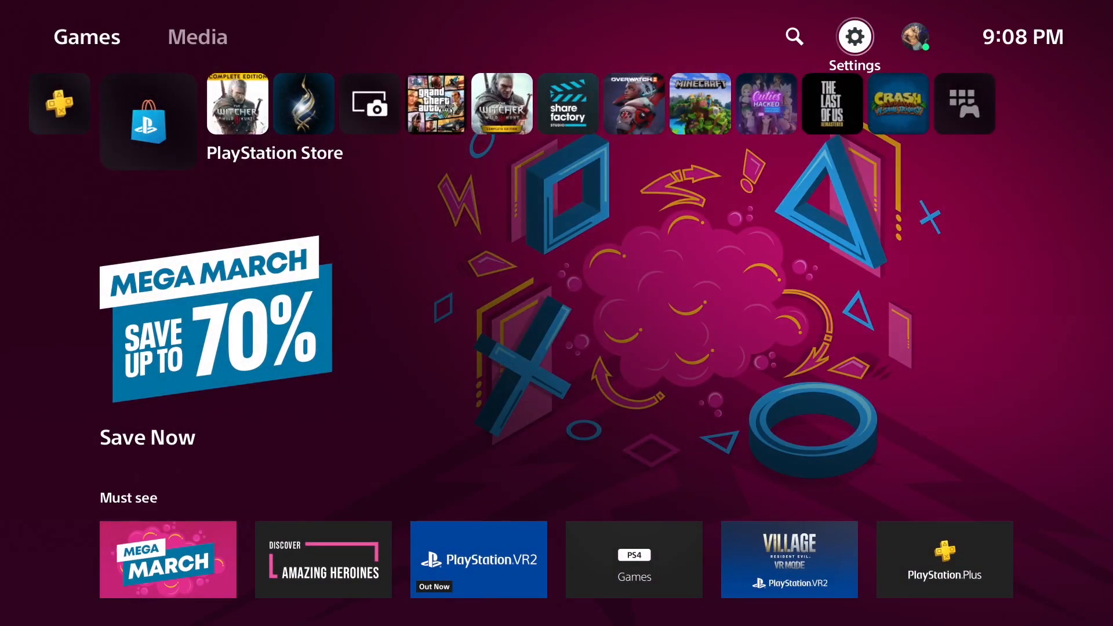
Show the linkable services under Users and Accounts > Linked Services.
left_click(854, 35)
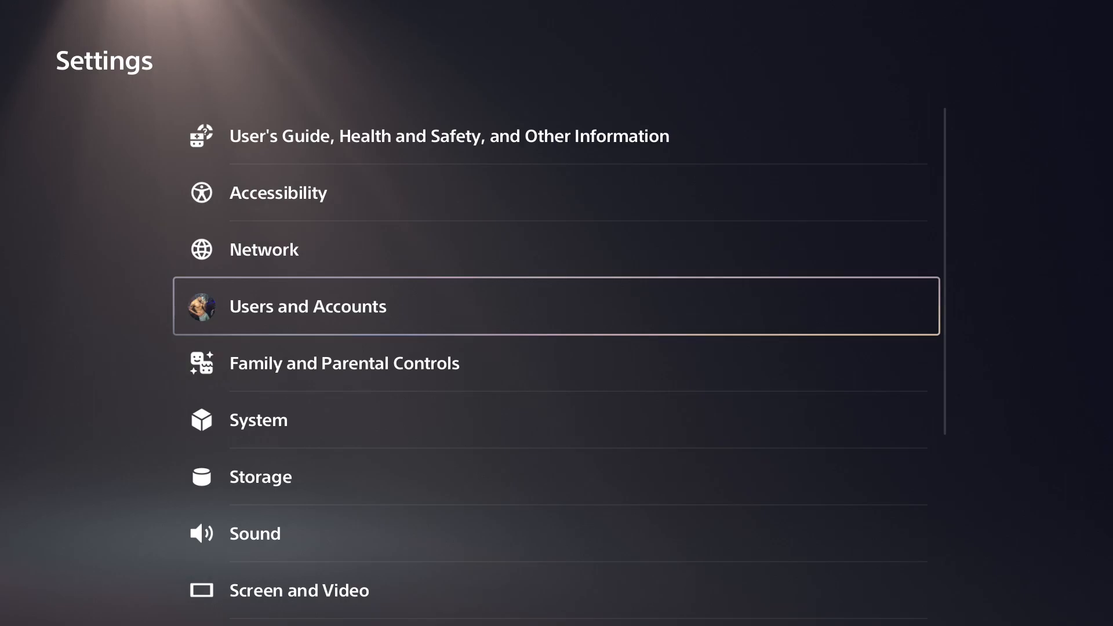
left_click(306, 306)
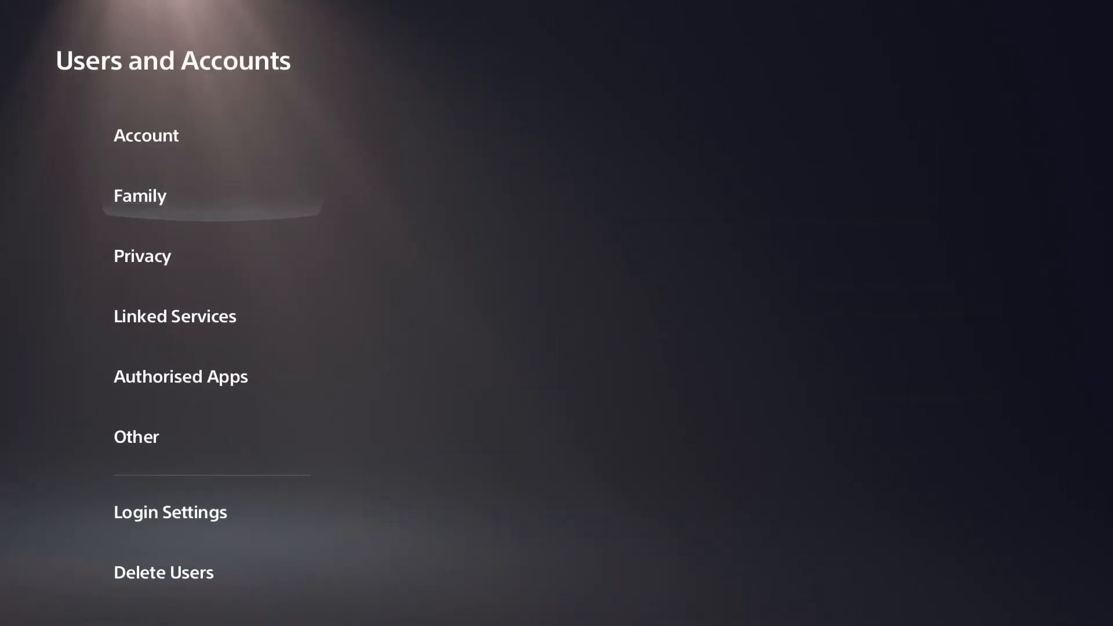
left_click(174, 316)
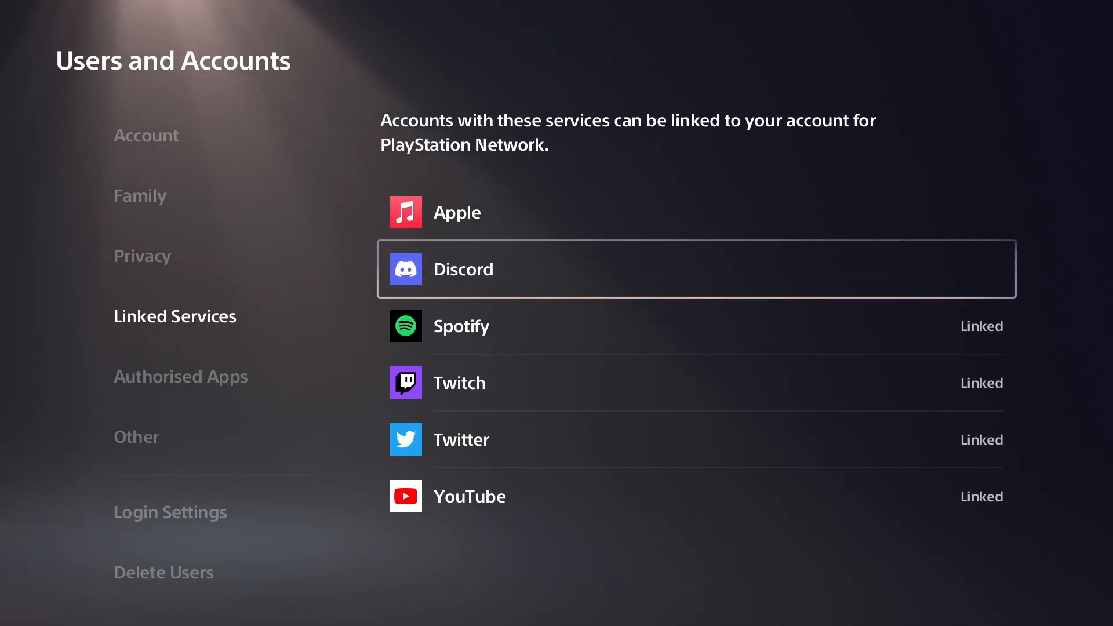
Link Discord to the PSN account, accepting the data-sharing terms.
left_click(696, 269)
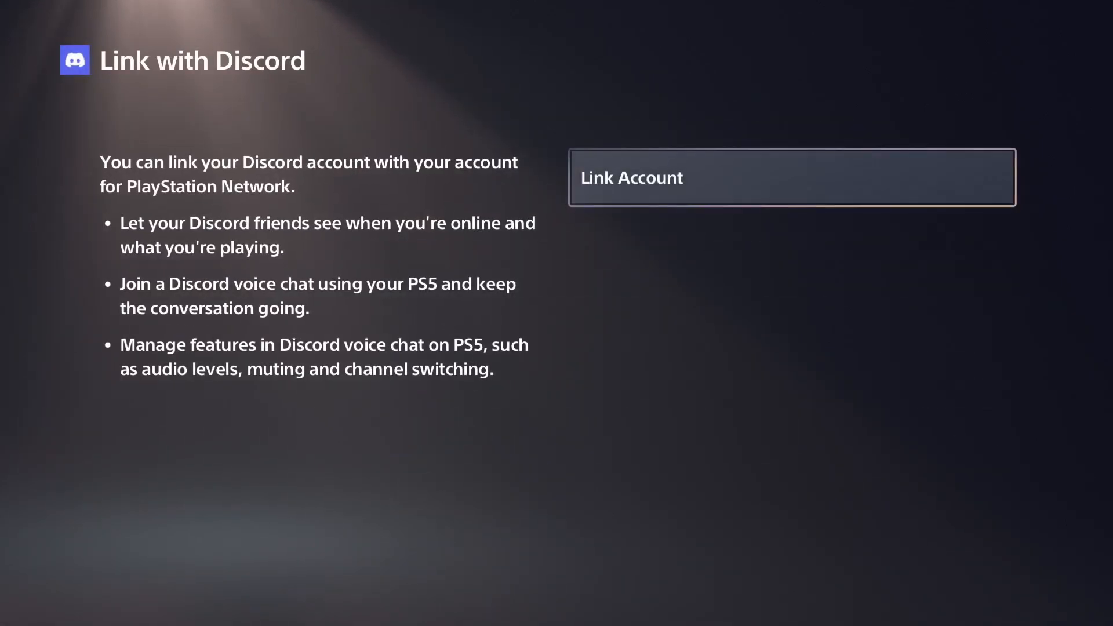
left_click(792, 177)
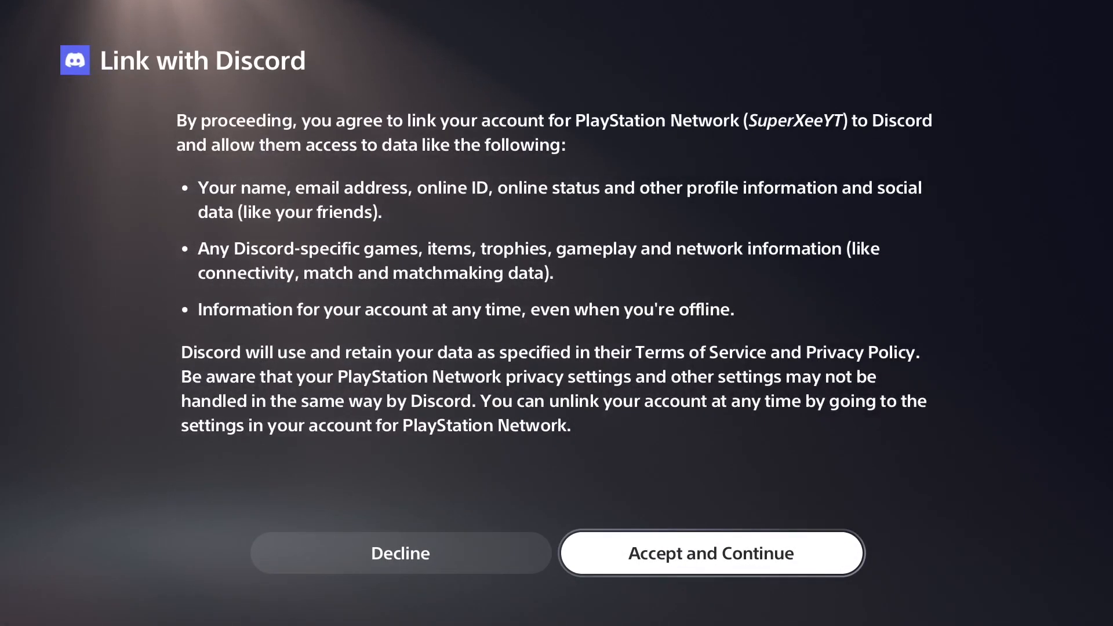
left_click(710, 553)
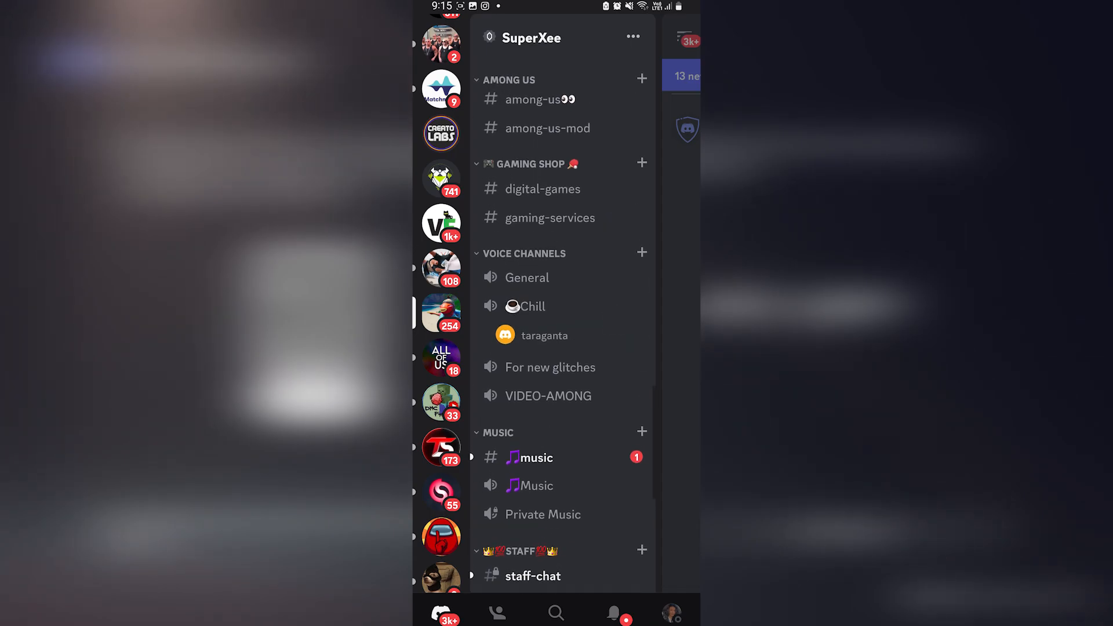
Attempt to join the General voice call on the PS5, which fails with a connection error.
left_click(526, 277)
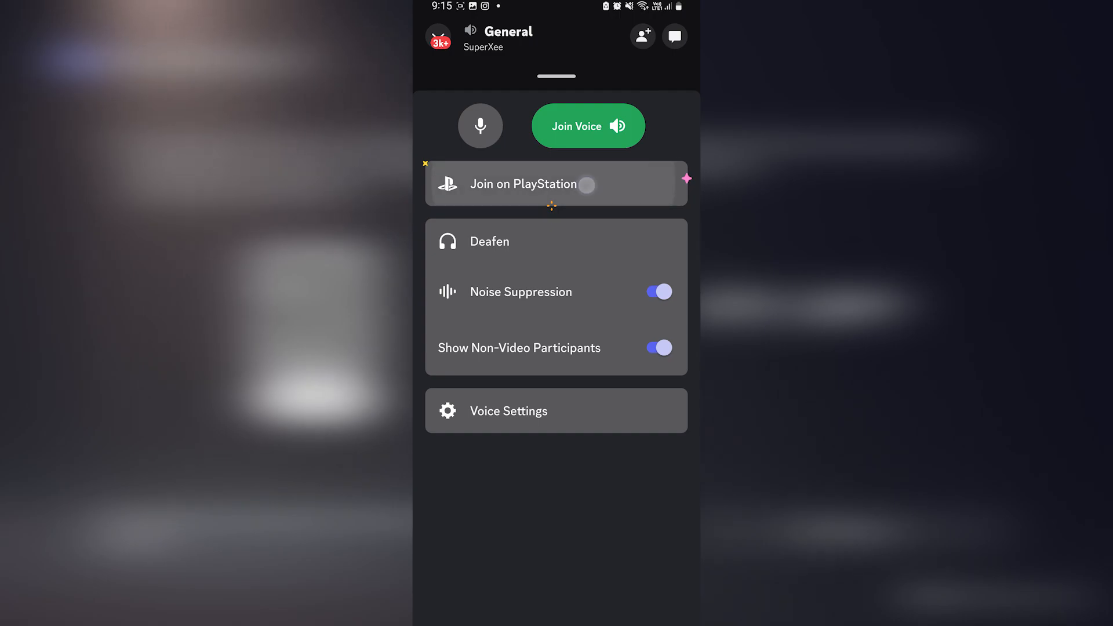
left_click(555, 185)
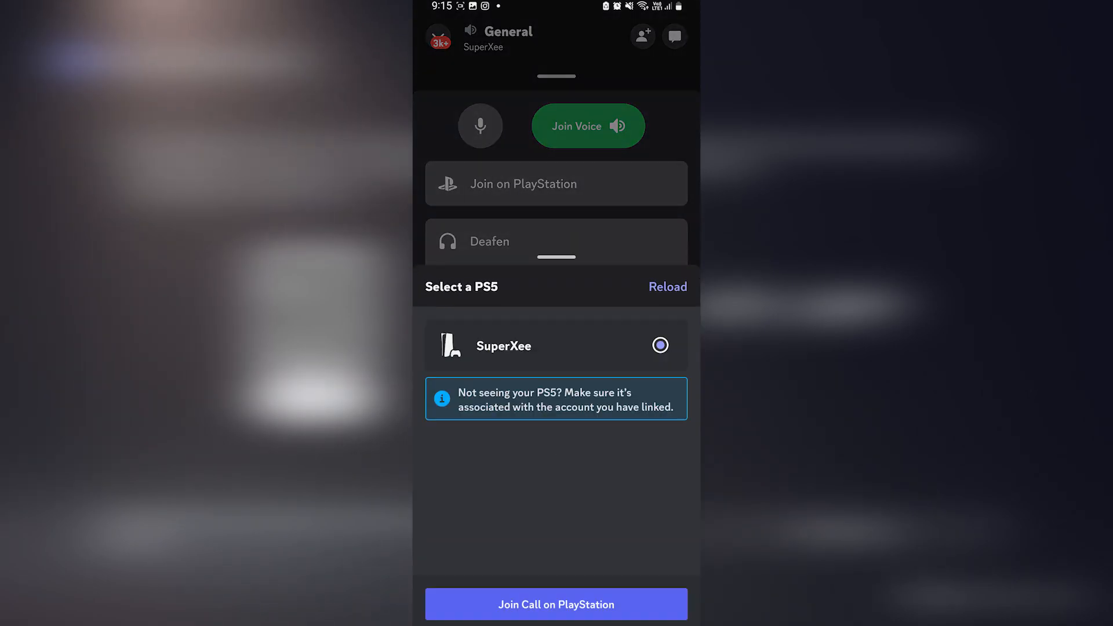
left_click(555, 604)
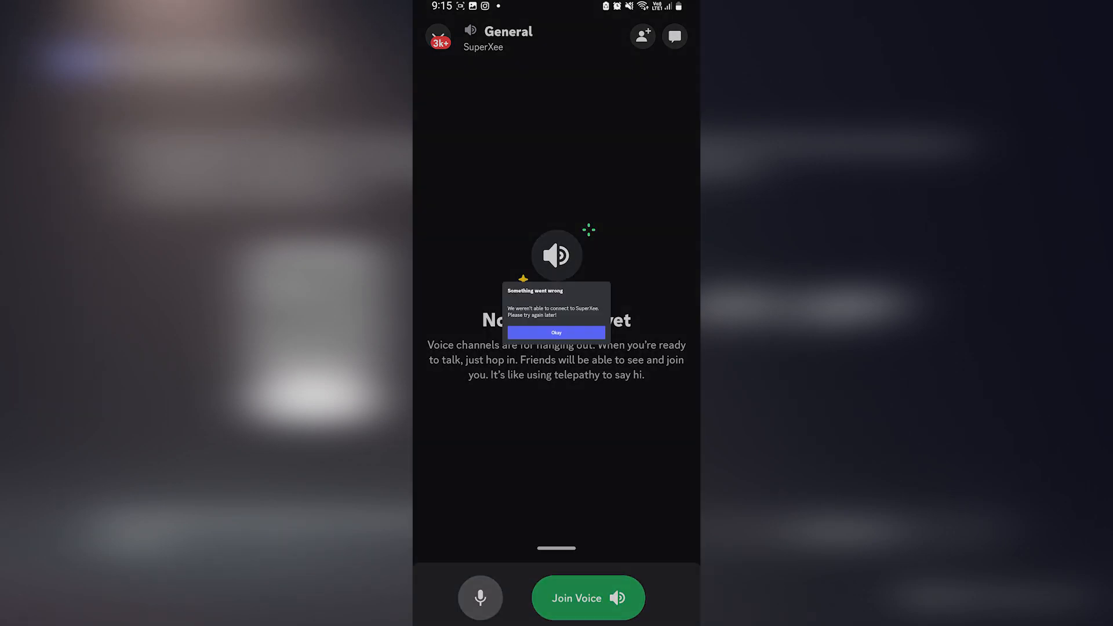
left_click(555, 333)
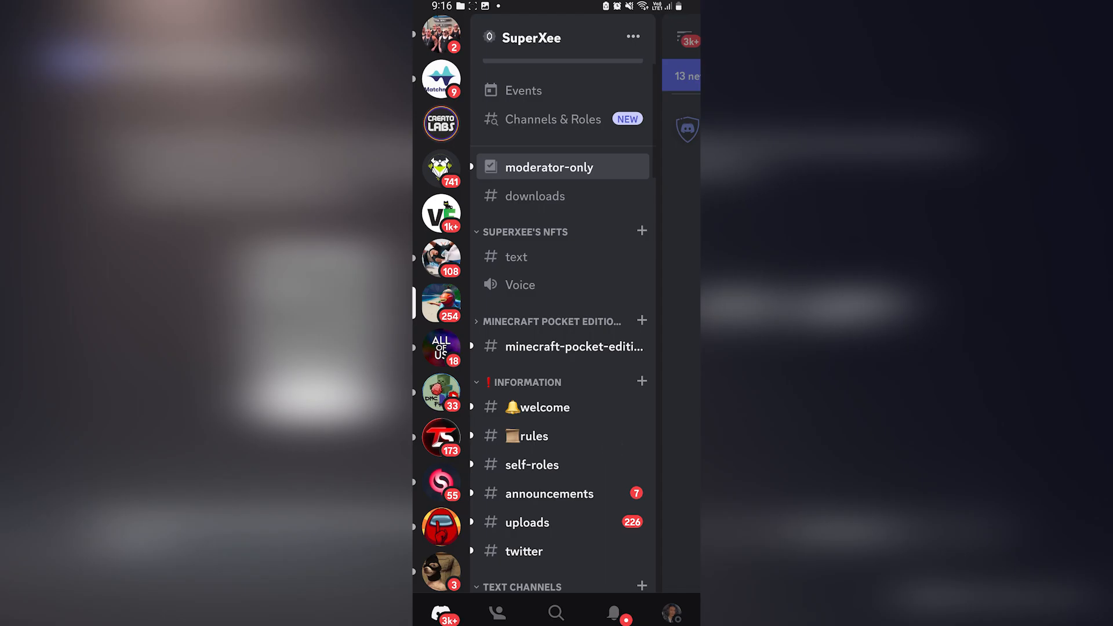
Join the Voice channel's call on the PS5 and view the joined Discord voice chat on the console.
left_click(519, 285)
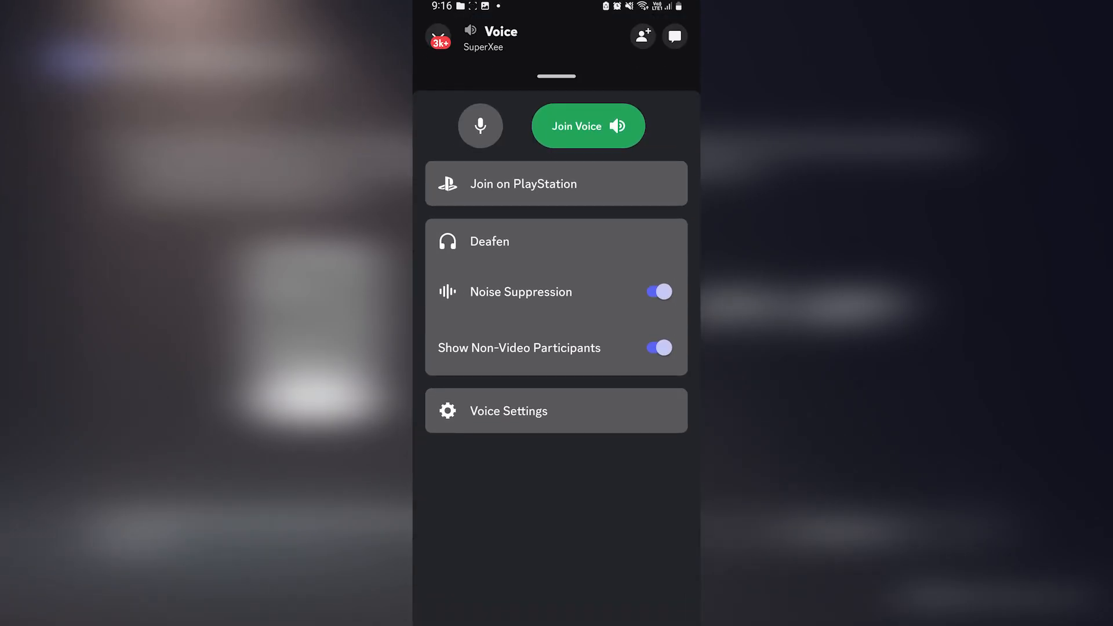
left_click(555, 184)
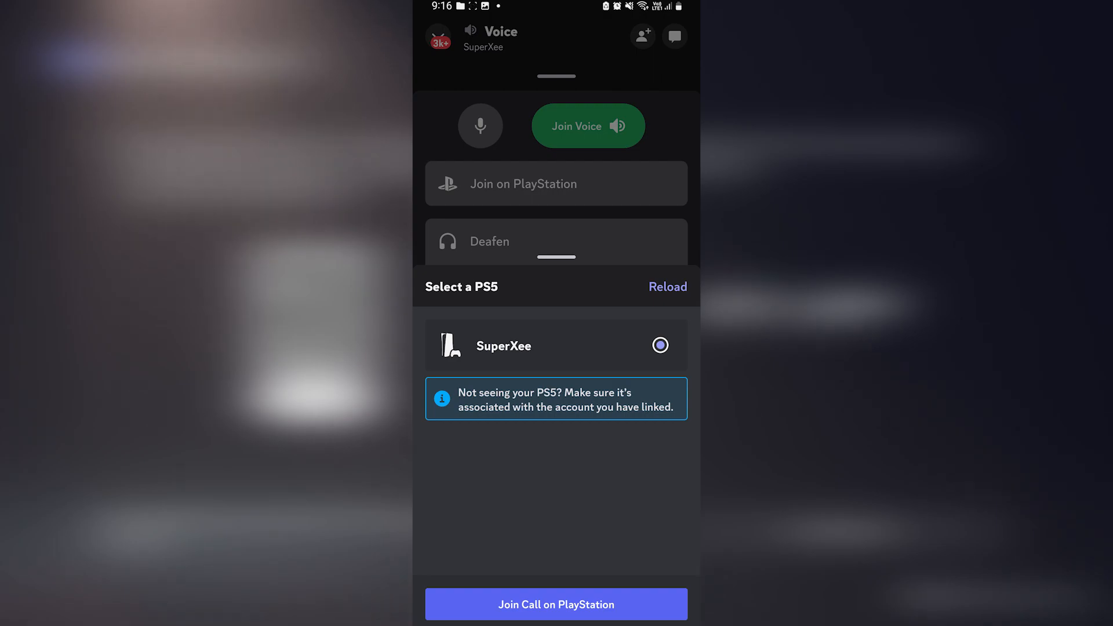
left_click(555, 604)
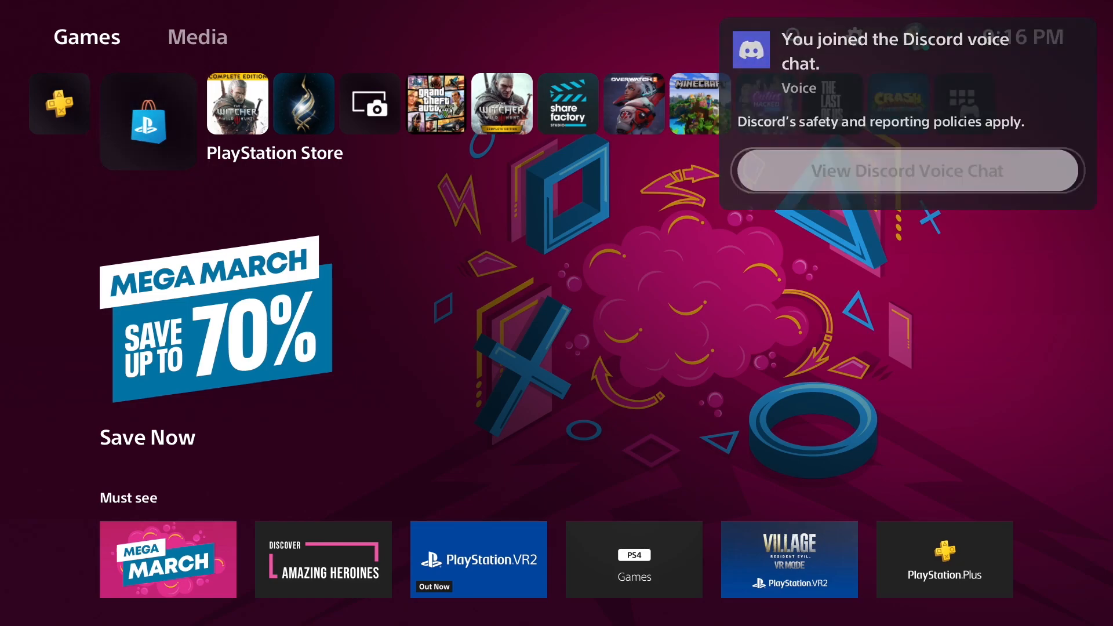
left_click(905, 171)
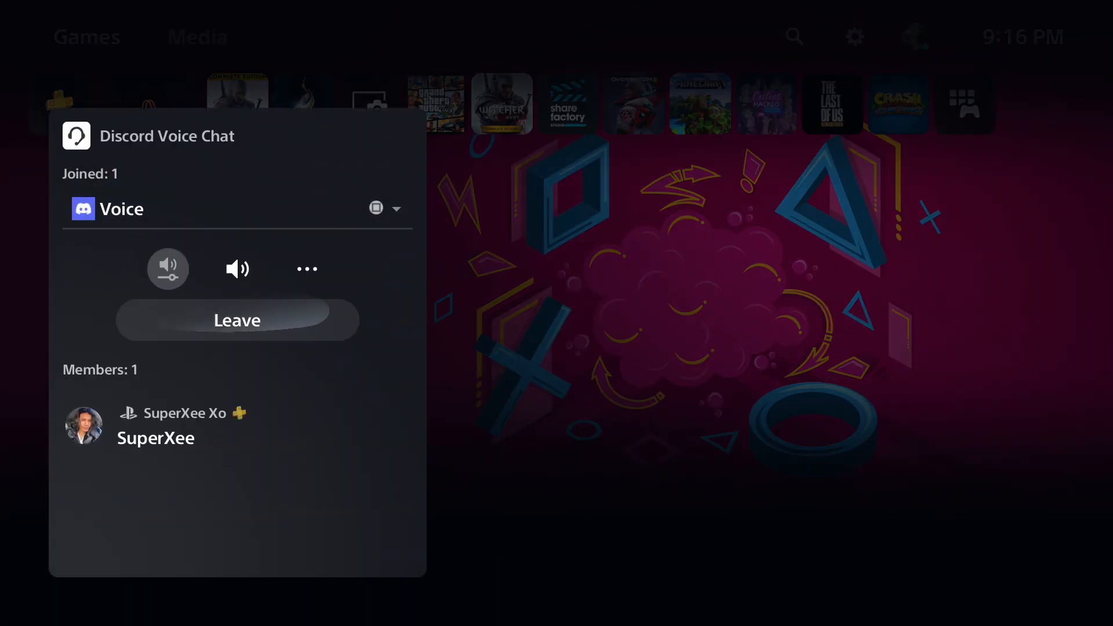